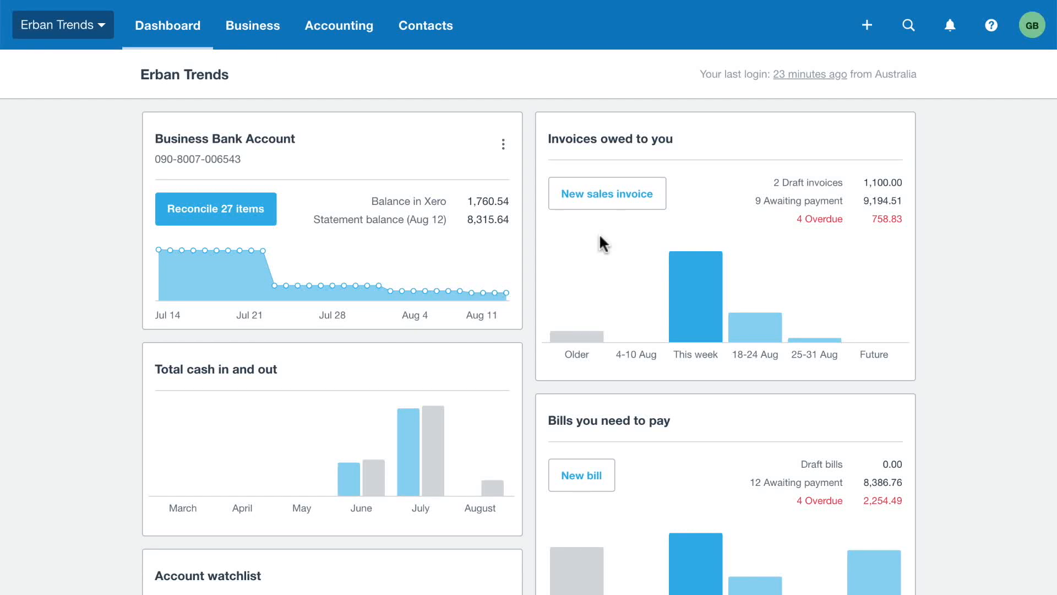
- Start a new draft sales invoice from the Xero dashboard
{"action": "left_click", "coordinate": [606, 193]}
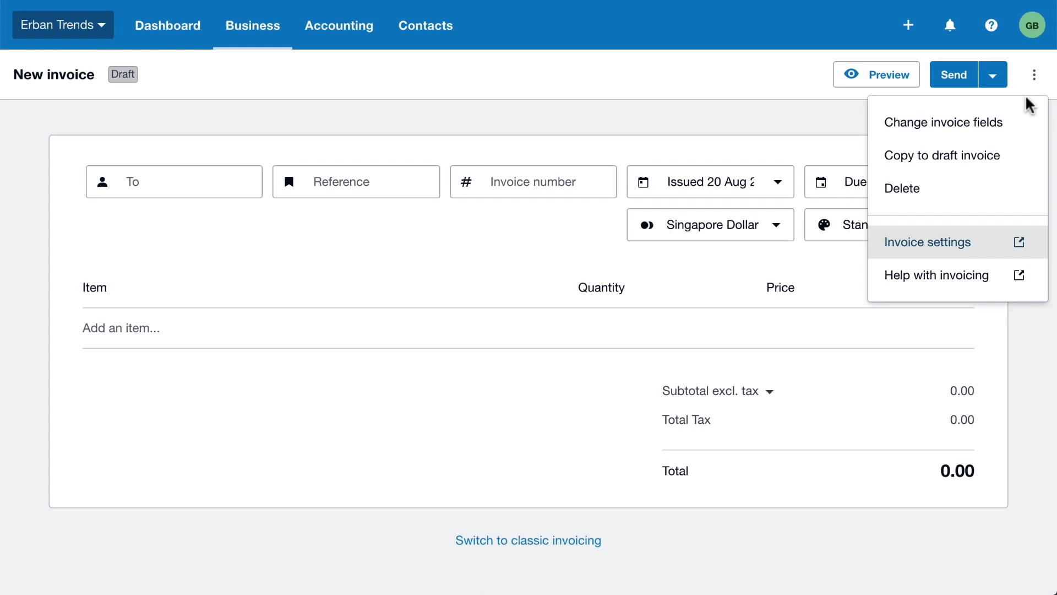
- Open Invoice settings and view the Payment Services list
{"action": "left_click", "coordinate": [927, 243]}
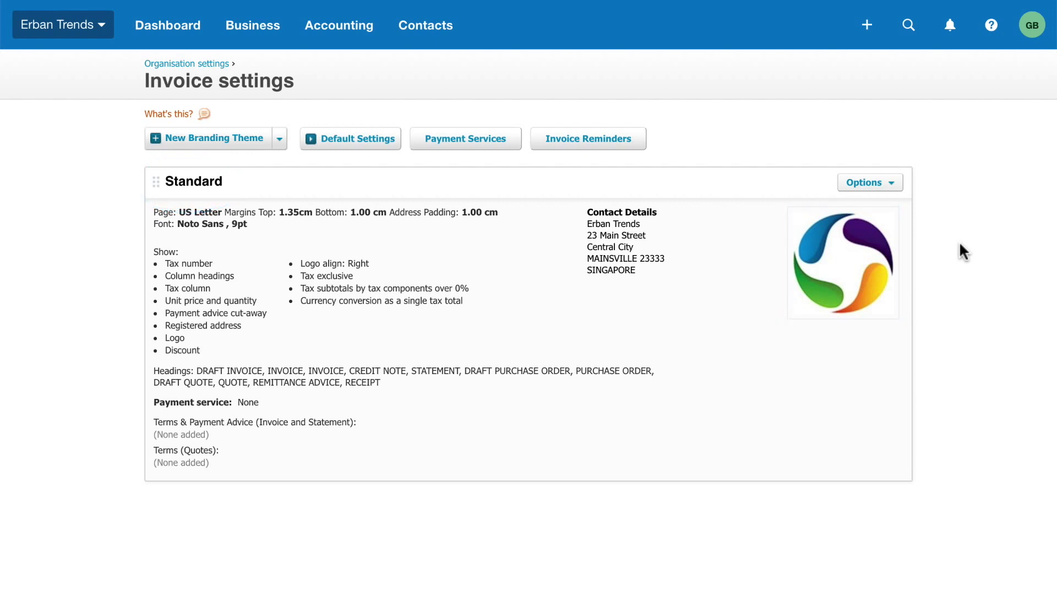
{"action": "mouse_move", "coordinate": [469, 147]}
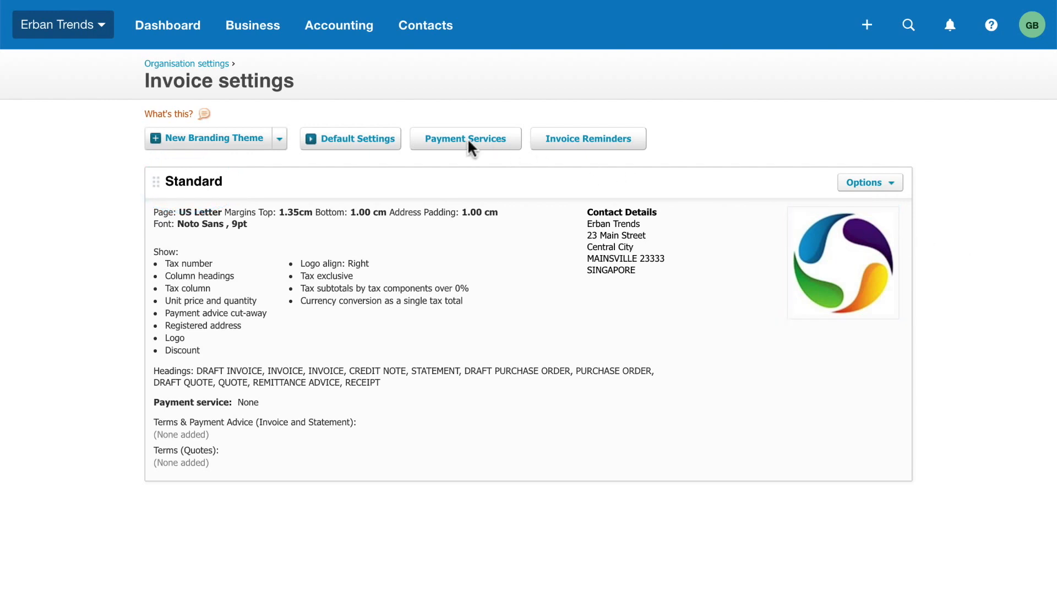
{"action": "left_click", "coordinate": [465, 139]}
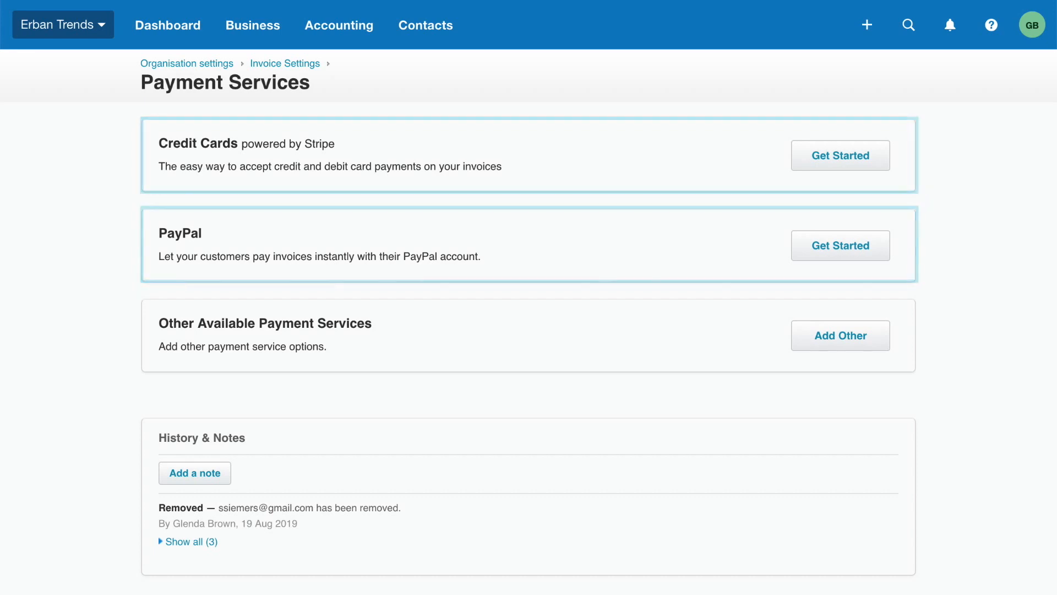
{"action": "mouse_move", "coordinate": [958, 191]}
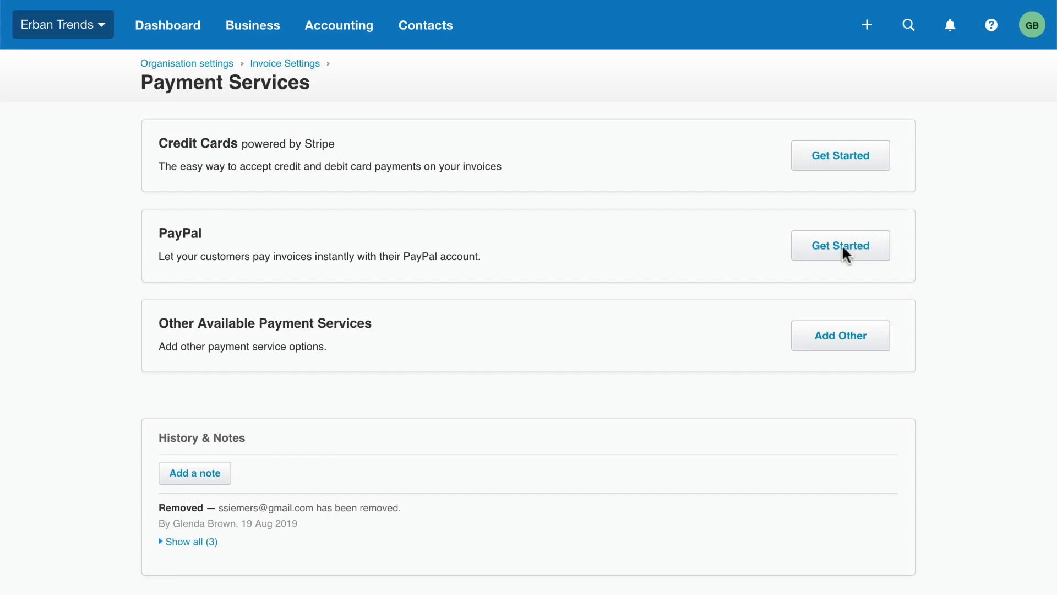
- Attach an existing PayPal account as a payment service, then return to Invoice Settings
{"action": "left_click", "coordinate": [839, 245]}
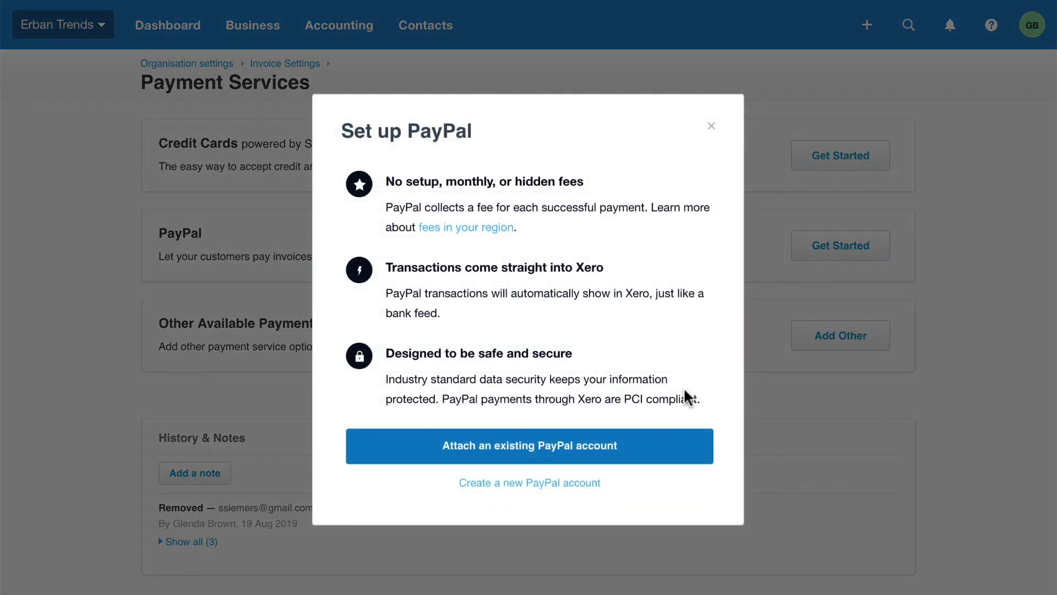
{"action": "left_click", "coordinate": [529, 445]}
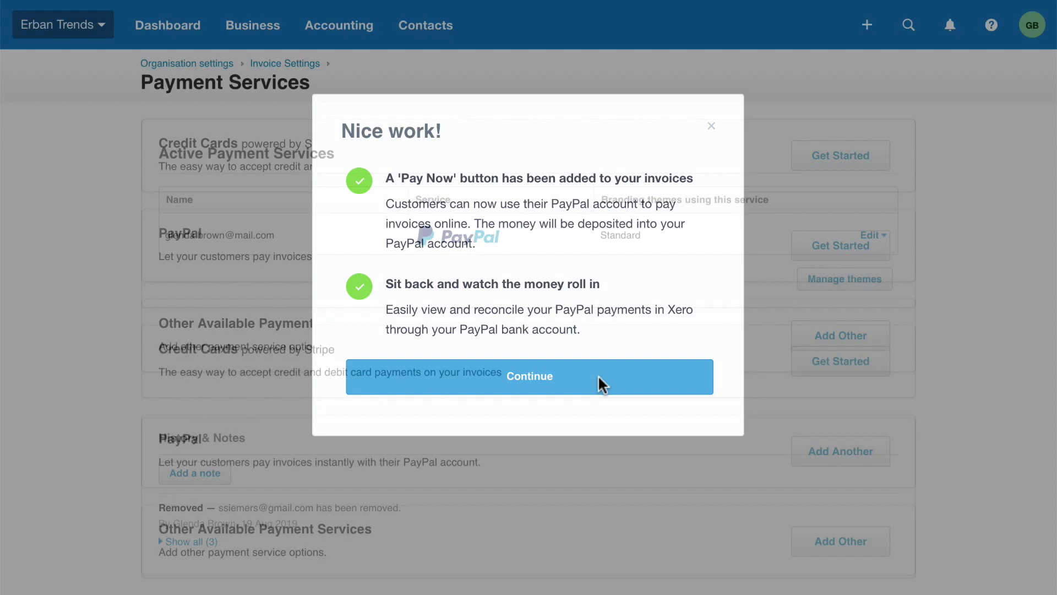
{"action": "left_click", "coordinate": [529, 376]}
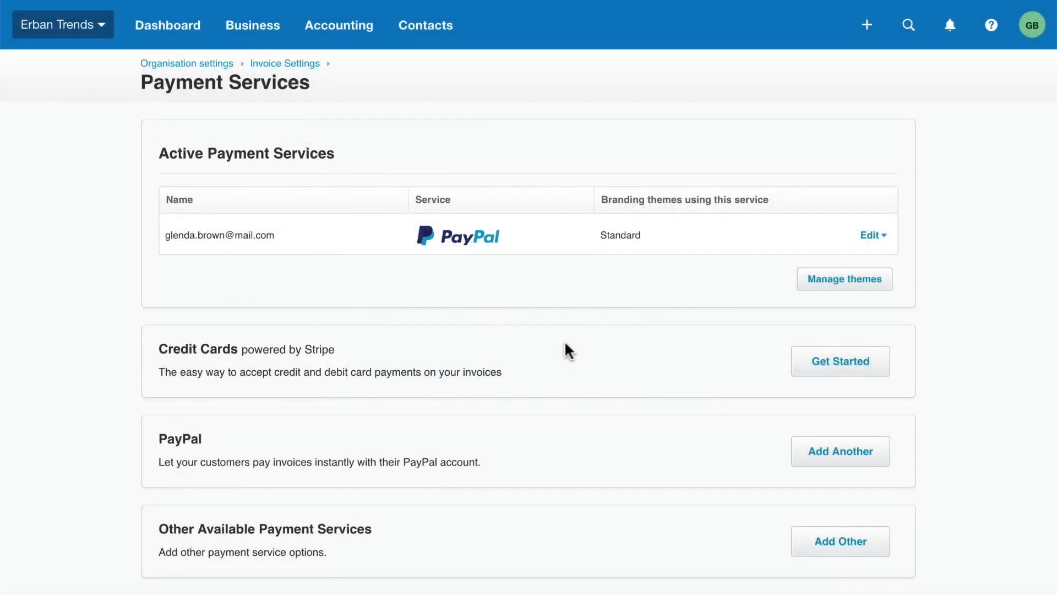
{"action": "left_click", "coordinate": [284, 62]}
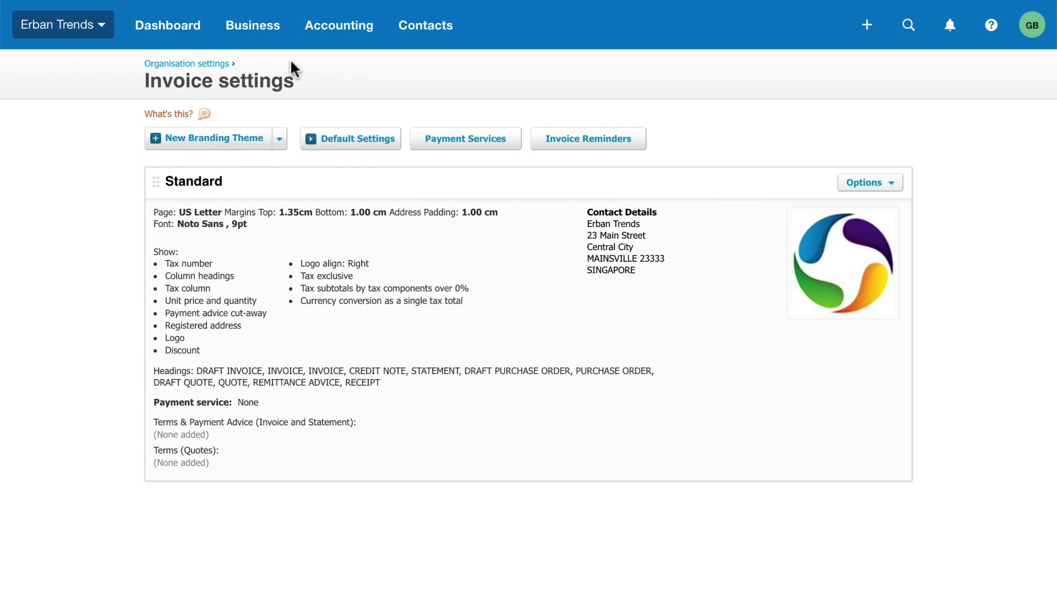
{"action": "mouse_move", "coordinate": [290, 84]}
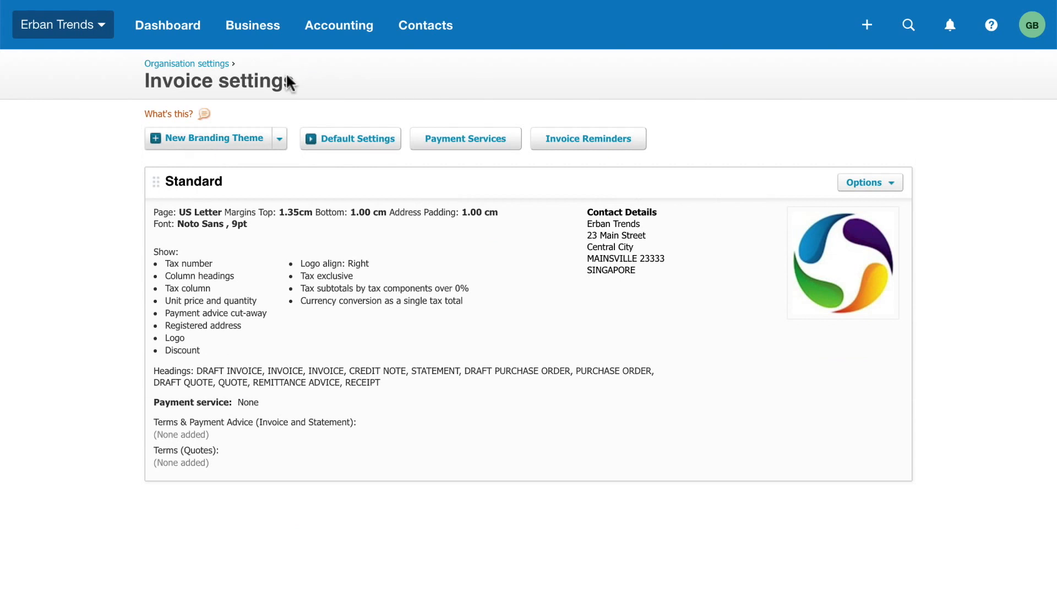
- Save a 'Wholesale customers' branding theme using PayPal payments and payment terms text
{"action": "left_click", "coordinate": [213, 137]}
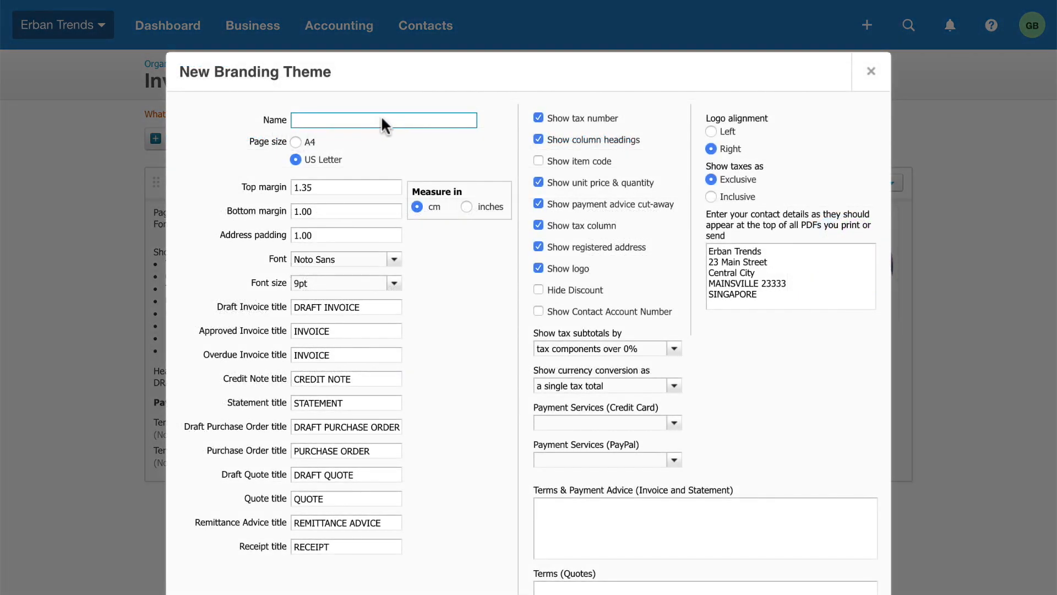
{"action": "type", "text": "Wholesale customers"}
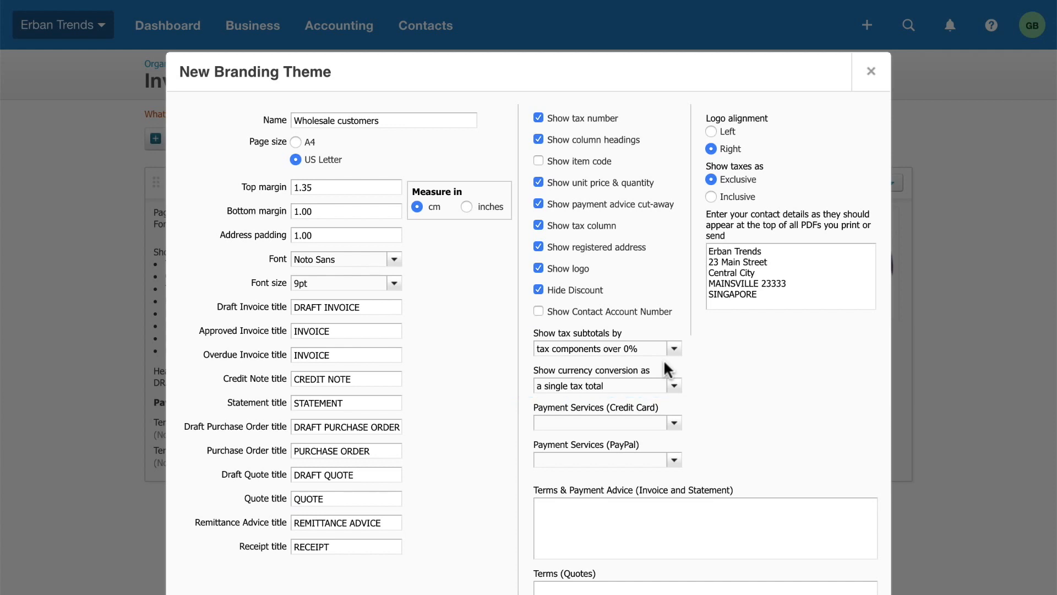
{"action": "mouse_move", "coordinate": [674, 465]}
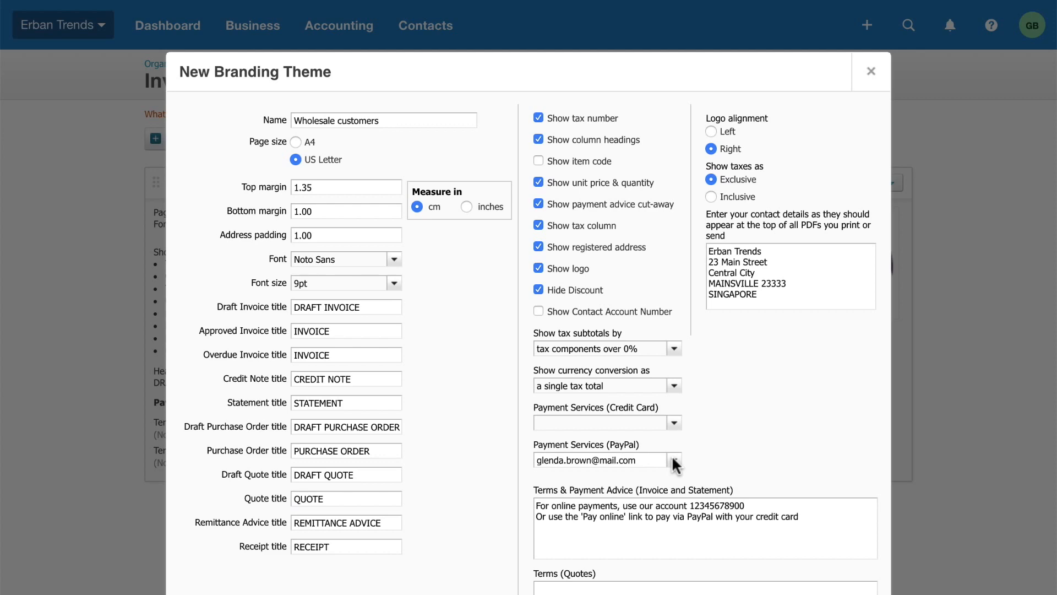
{"action": "scroll", "scroll_direction": "down", "scroll_amount": 3}
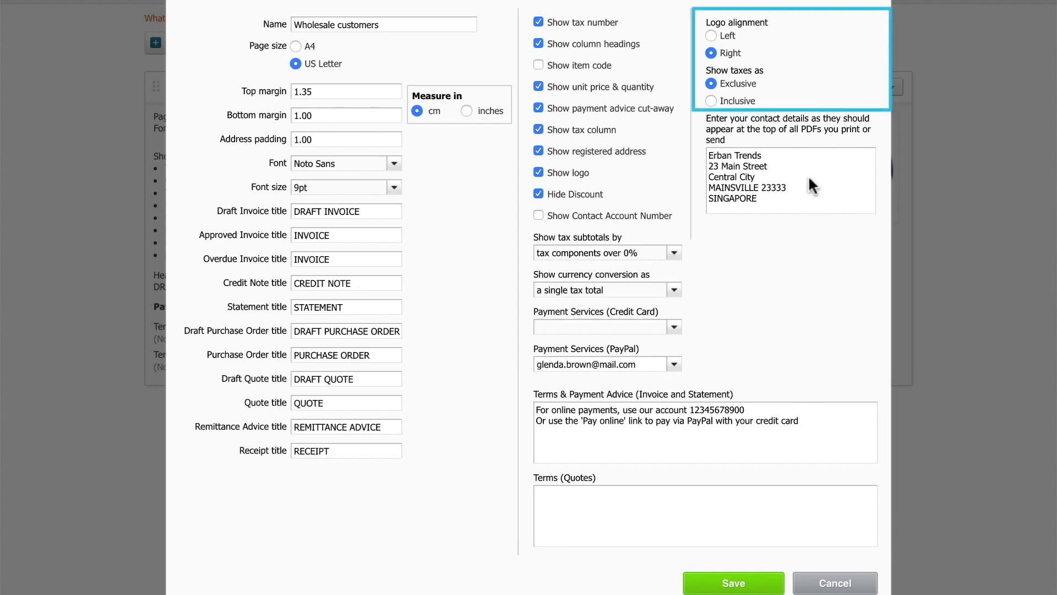
{"action": "mouse_move", "coordinate": [812, 74]}
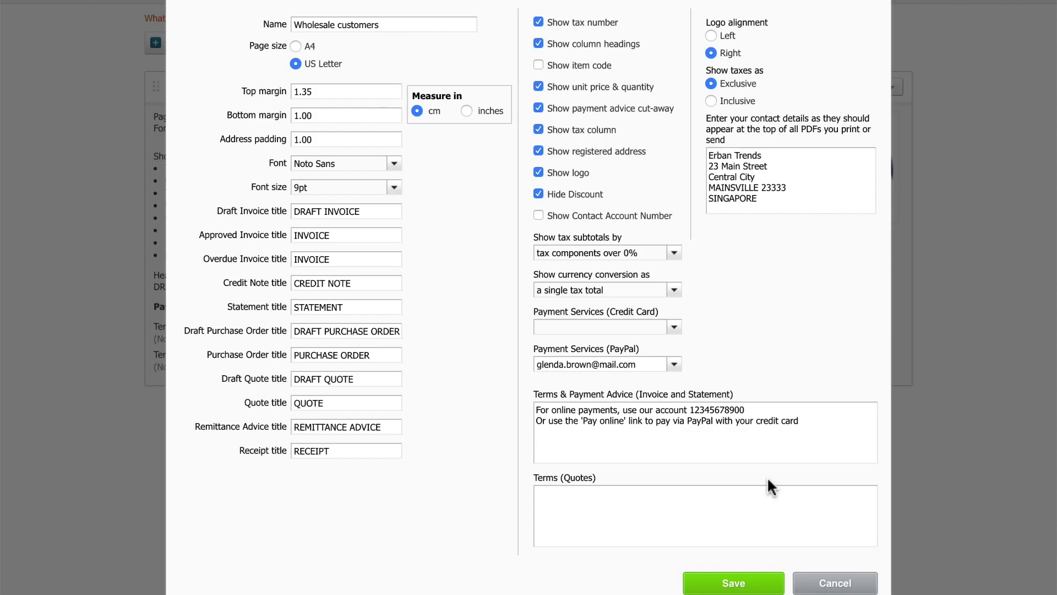
{"action": "left_click", "coordinate": [732, 583]}
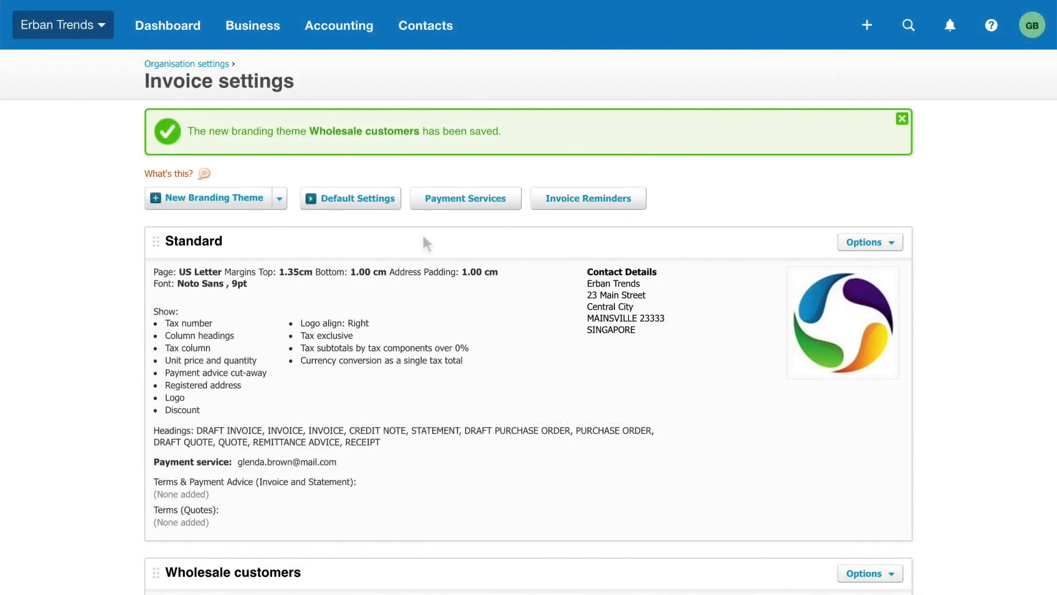
{"action": "mouse_move", "coordinate": [339, 208]}
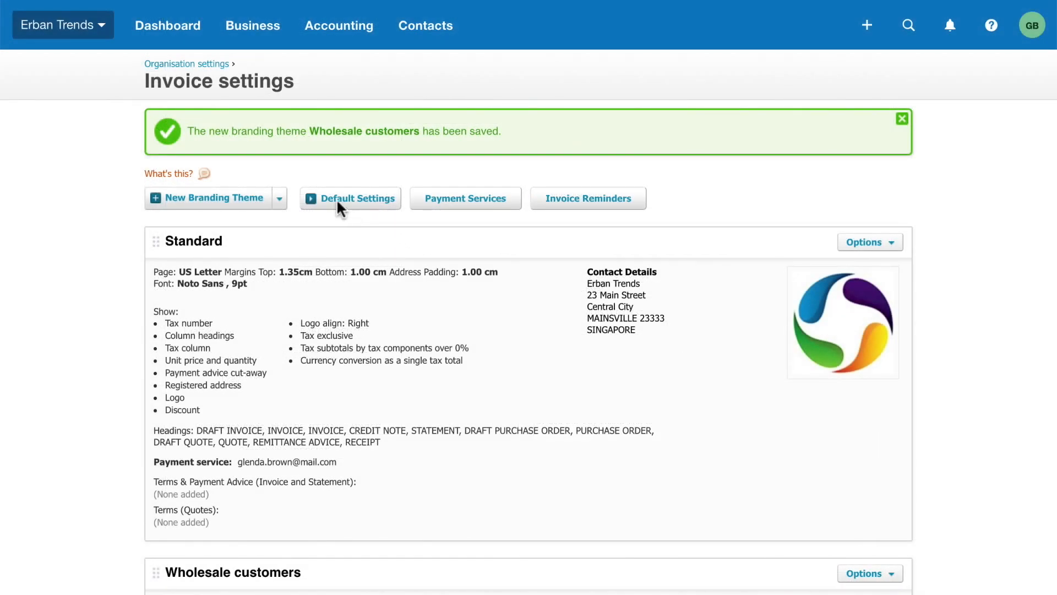
{"action": "left_click", "coordinate": [351, 198]}
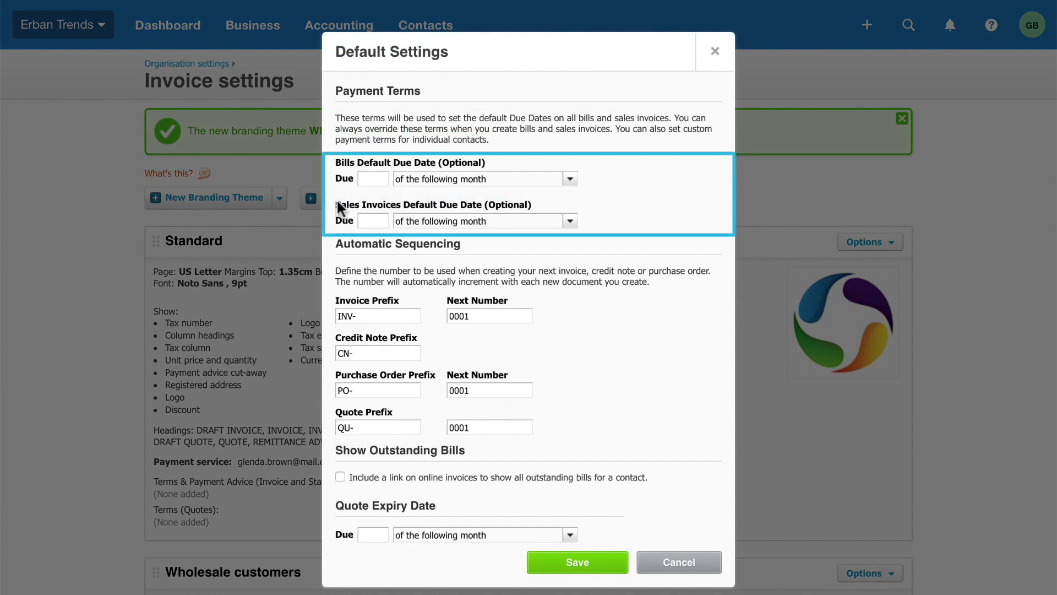
{"action": "mouse_move", "coordinate": [372, 179]}
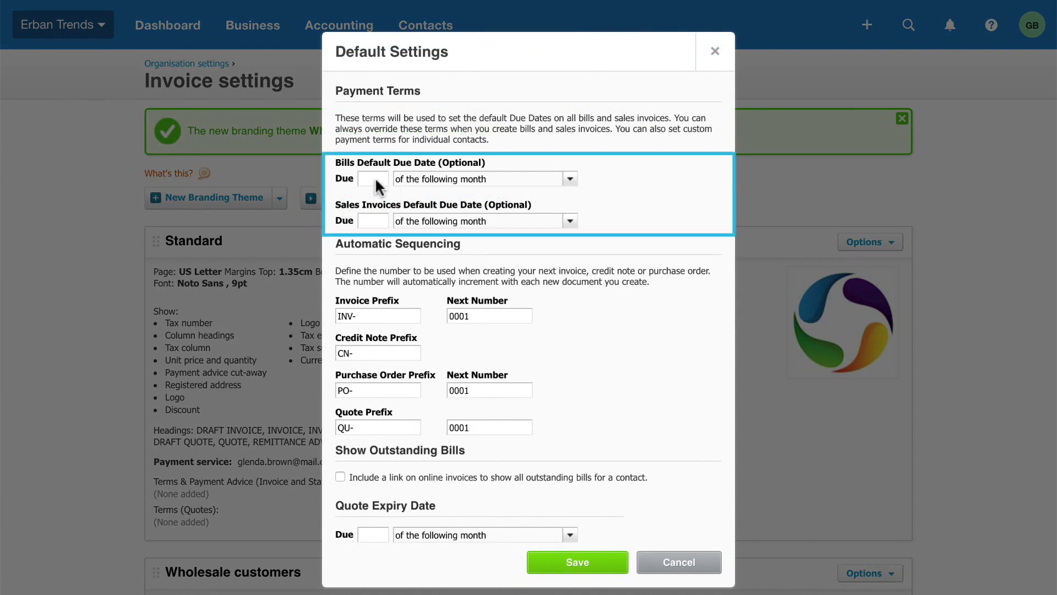
- Set the due date to 14, add the outstanding-bills link, and save the defaults
{"action": "type", "text": "14"}
{"action": "type", "text": "0054"}
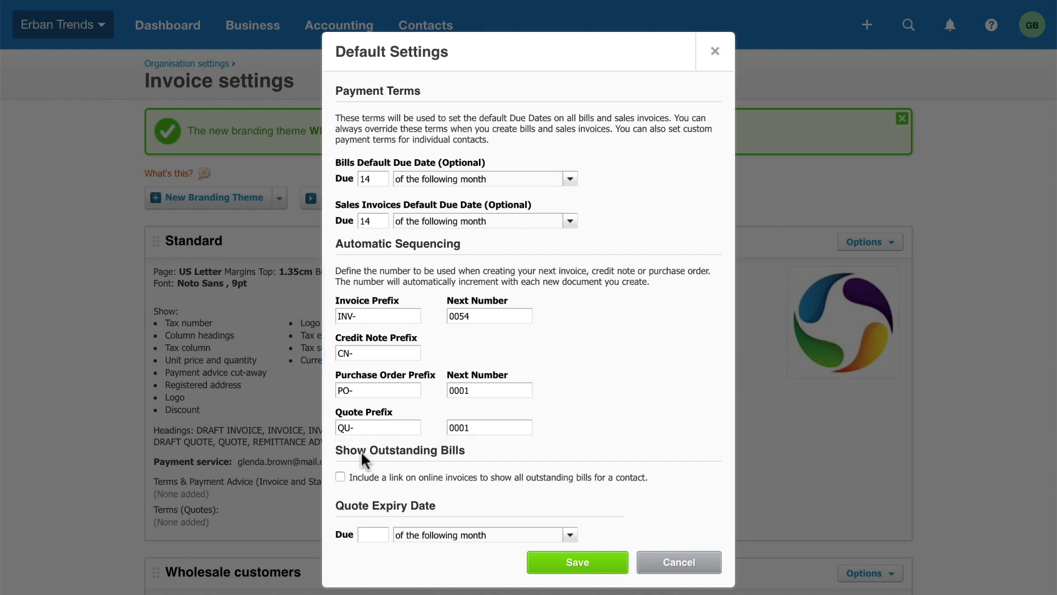
{"action": "left_click", "coordinate": [340, 477]}
{"action": "type", "text": "30"}
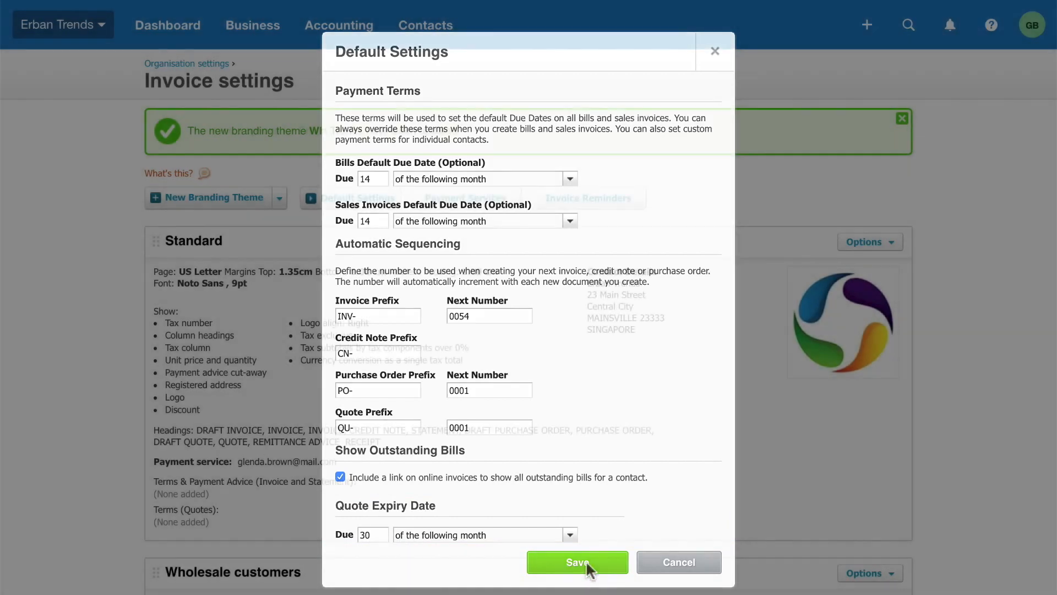
{"action": "left_click", "coordinate": [577, 561]}
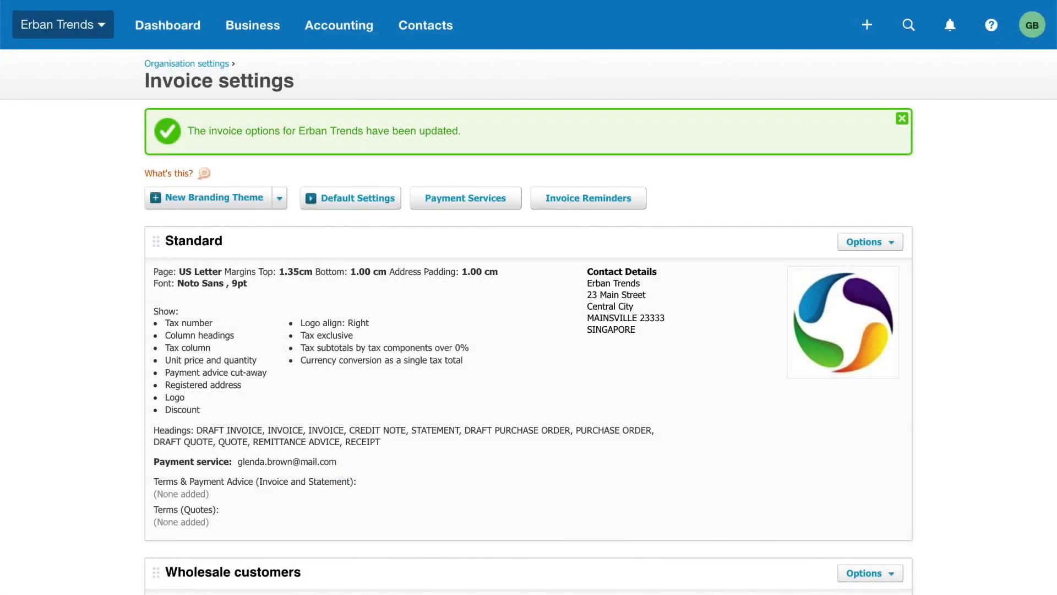
{"action": "mouse_move", "coordinate": [721, 226]}
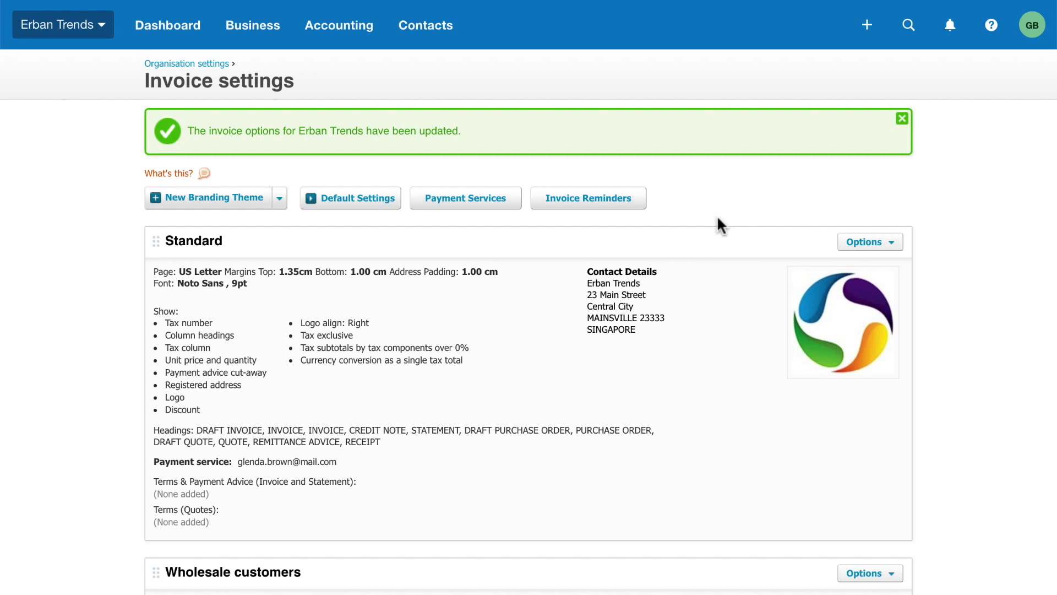
- Enable customer reminder emails and edit the 7 days overdue reminder
{"action": "left_click", "coordinate": [587, 198]}
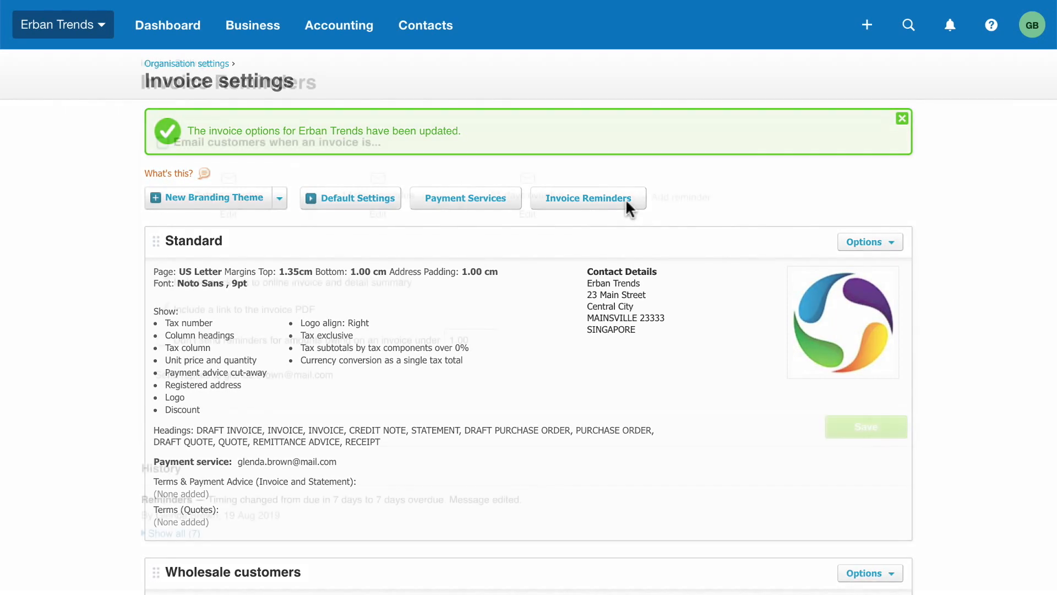
{"action": "left_click", "coordinate": [587, 198]}
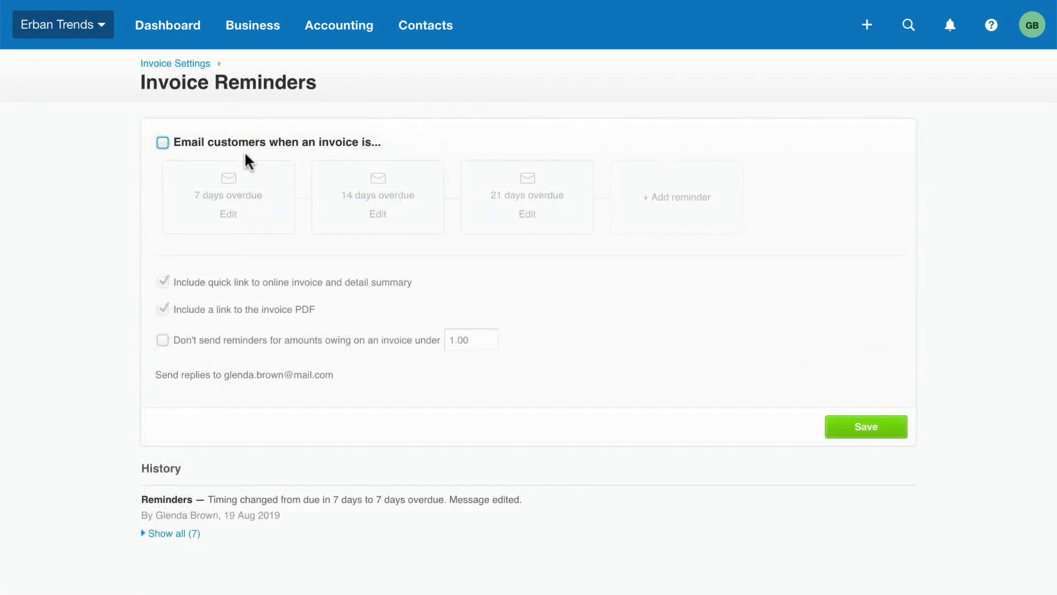
{"action": "left_click", "coordinate": [162, 142]}
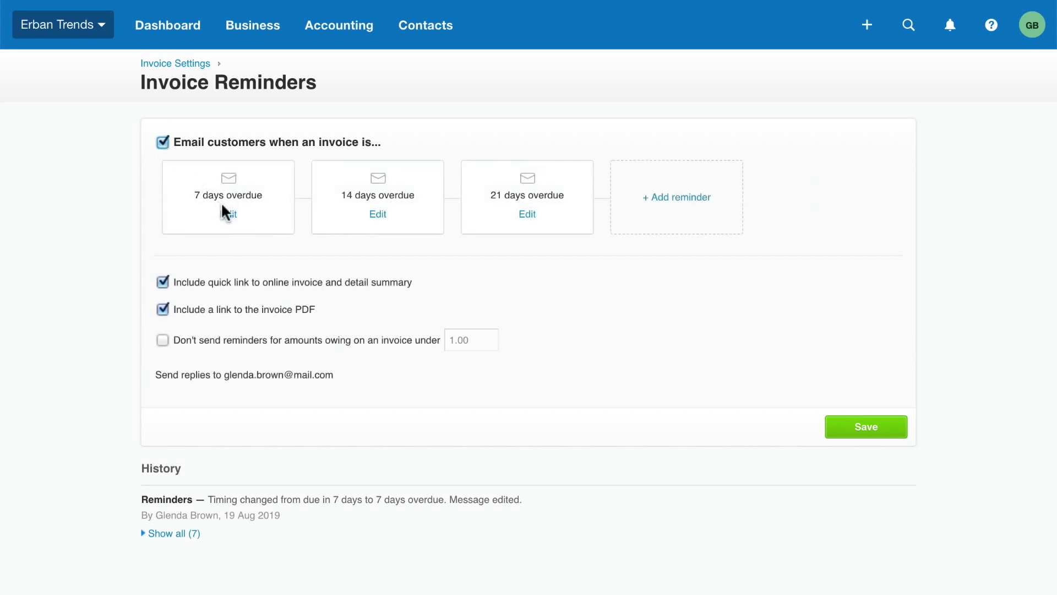
{"action": "left_click", "coordinate": [229, 213]}
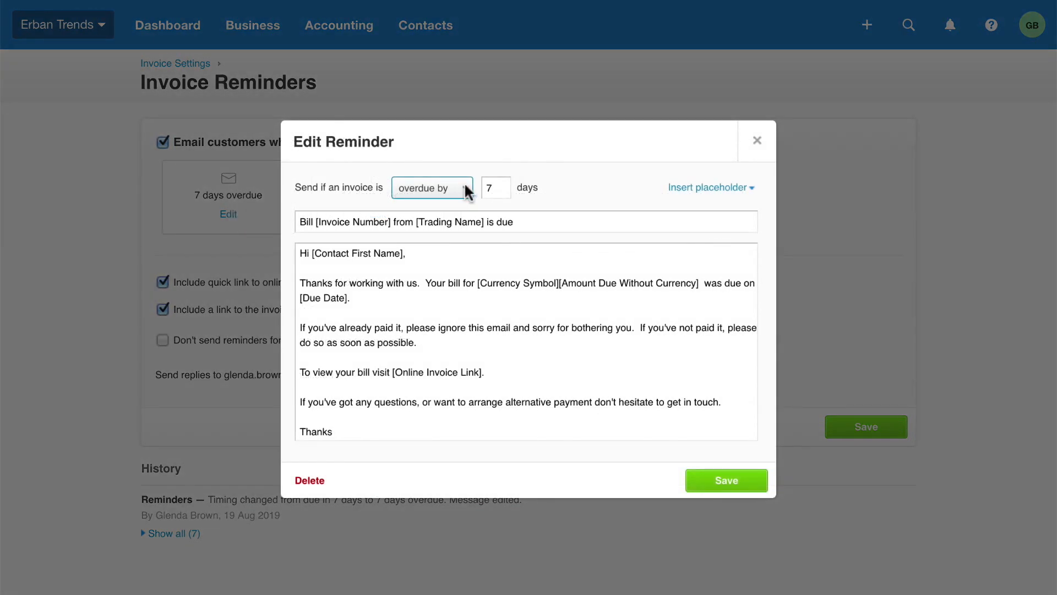
- Change the first reminder from '7 days overdue' to 'due in 7 days' and save
{"action": "left_click", "coordinate": [432, 187]}
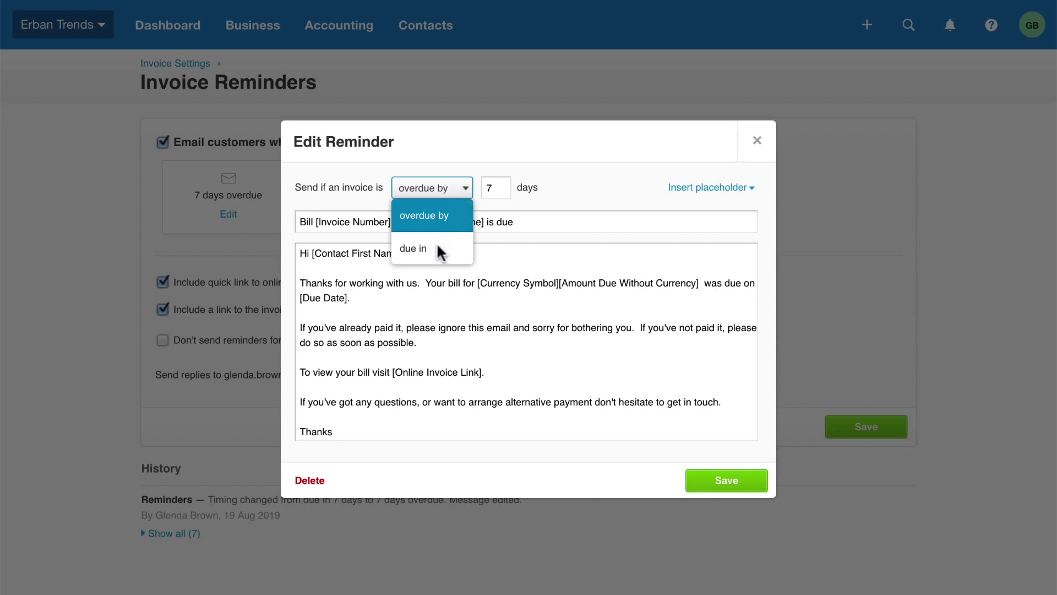
{"action": "left_click", "coordinate": [413, 248]}
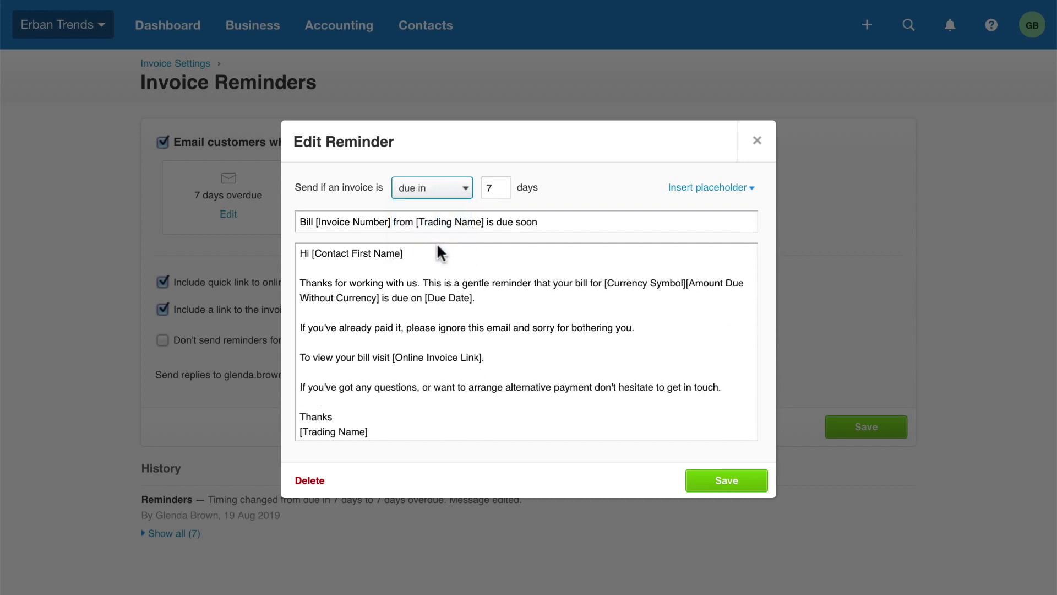
{"action": "left_click", "coordinate": [726, 480]}
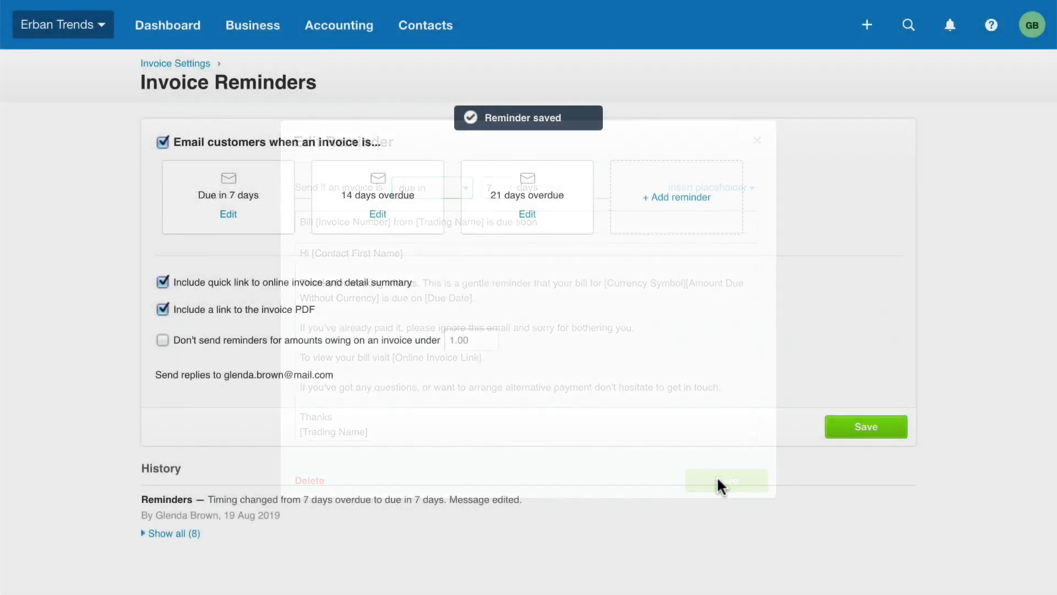
- Exclude invoices owing under 50.00 from reminders and save the reminder settings
{"action": "left_click", "coordinate": [727, 480]}
{"action": "type", "text": "50"}
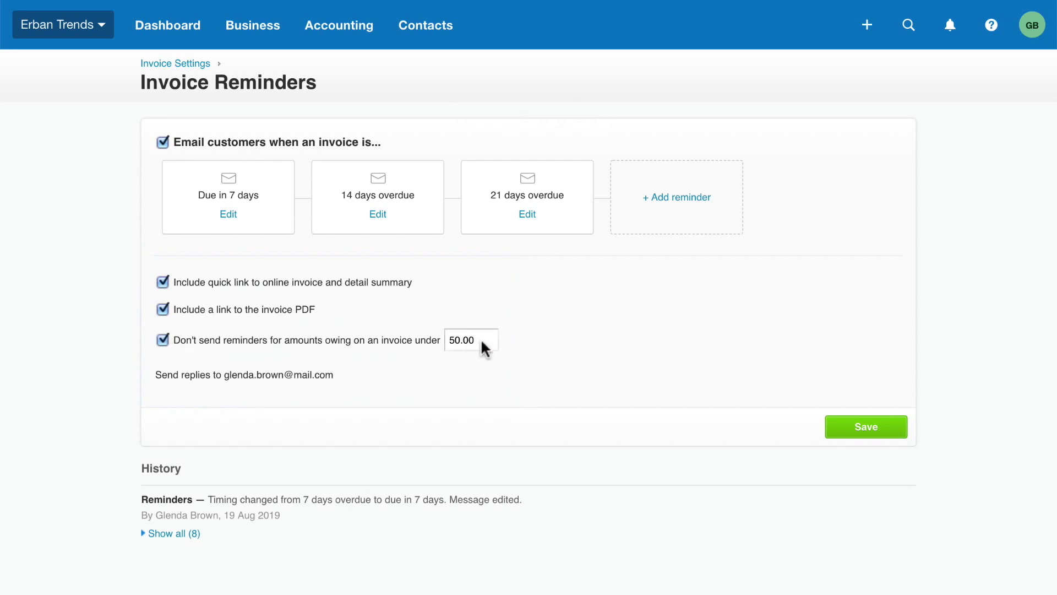
{"action": "left_click", "coordinate": [866, 426]}
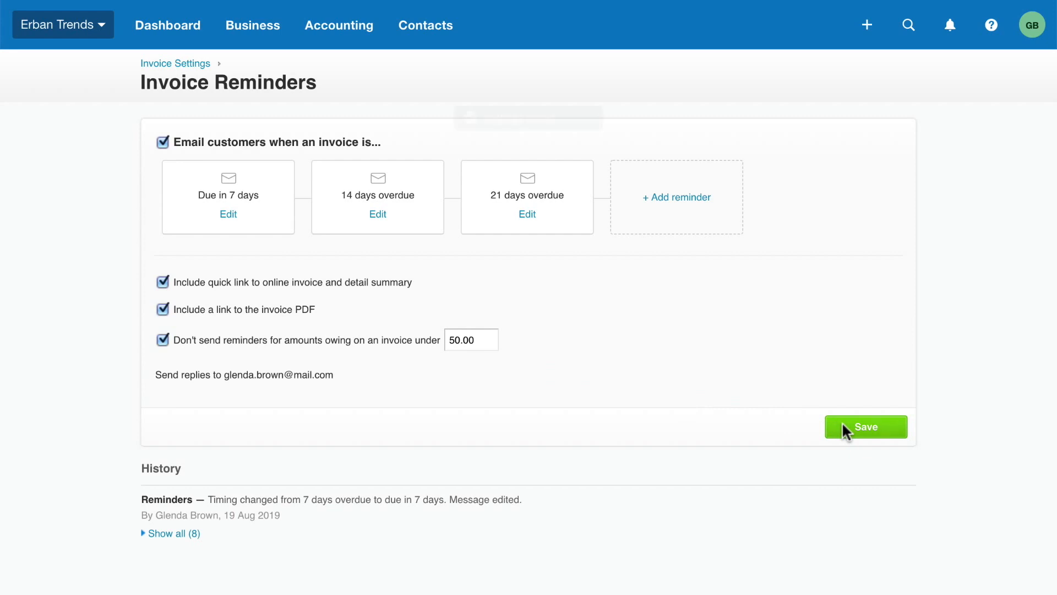
{"action": "left_click", "coordinate": [866, 426]}
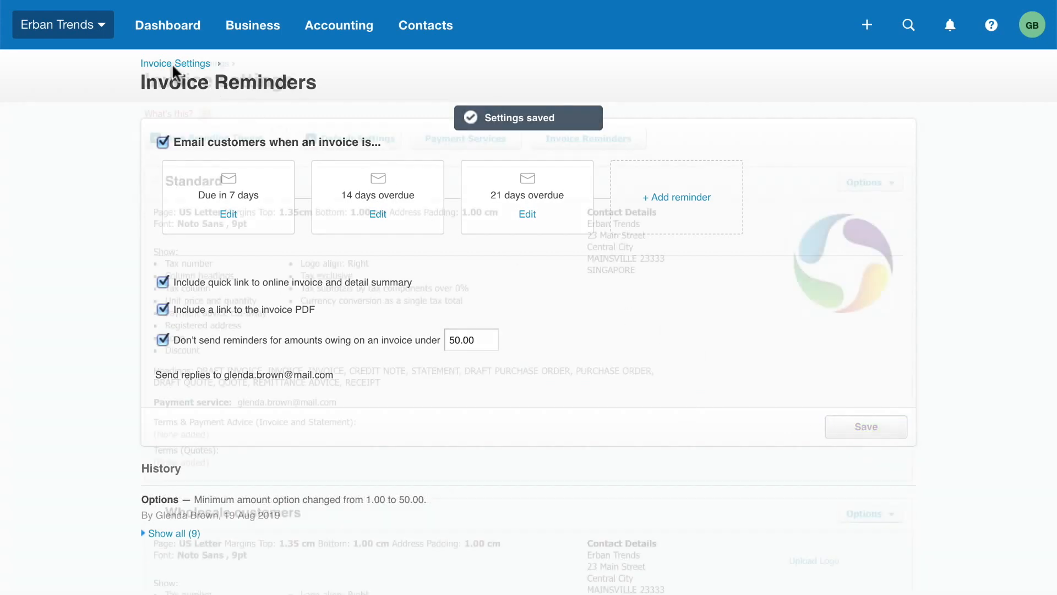
- Return to Invoice Settings and show the Standard branding theme's Options menu
{"action": "left_click", "coordinate": [176, 63]}
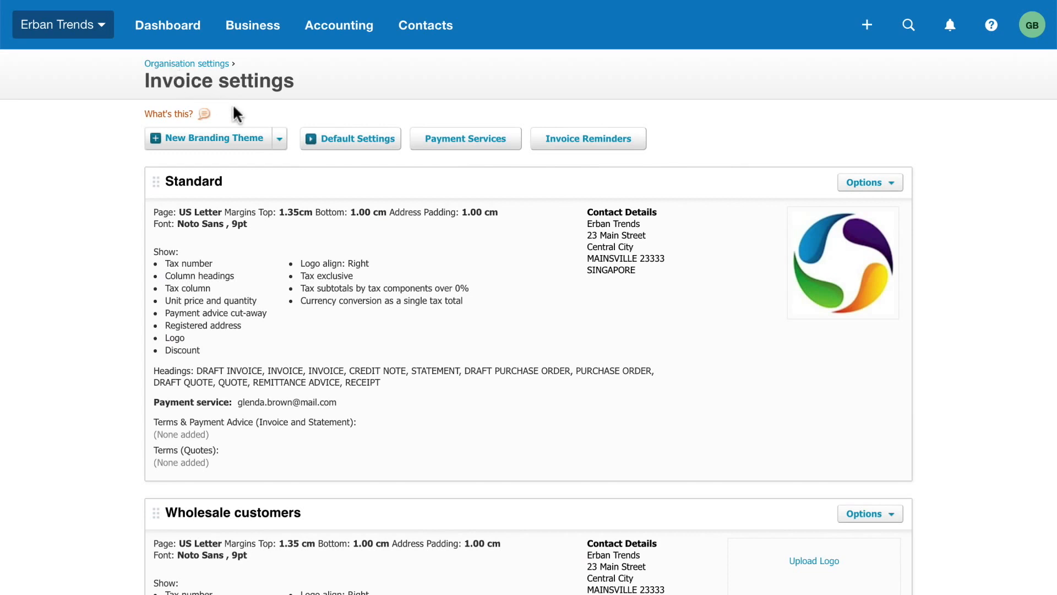
{"action": "left_click", "coordinate": [279, 138]}
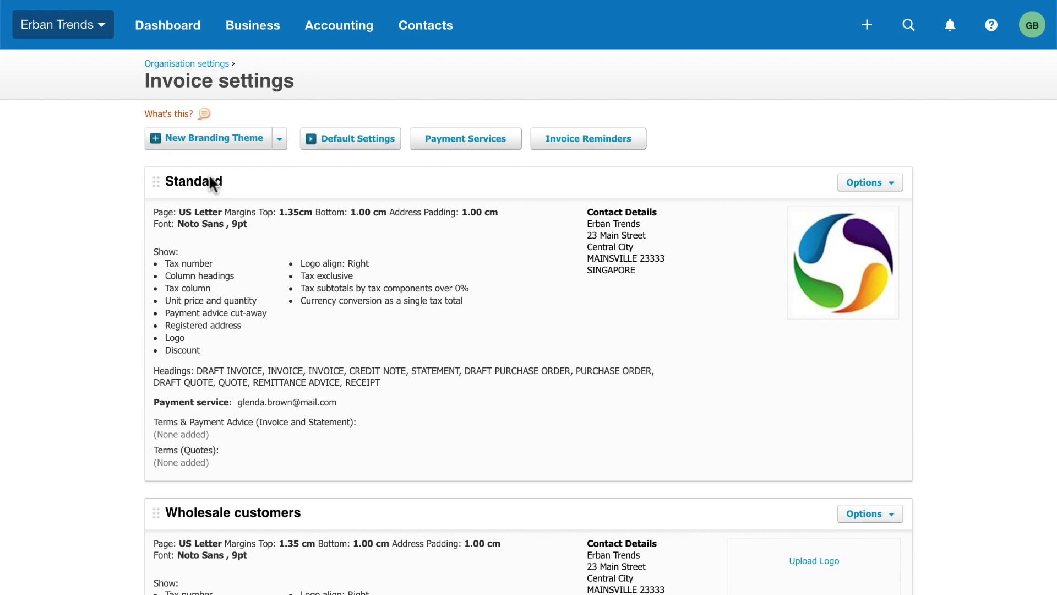
{"action": "mouse_move", "coordinate": [237, 185]}
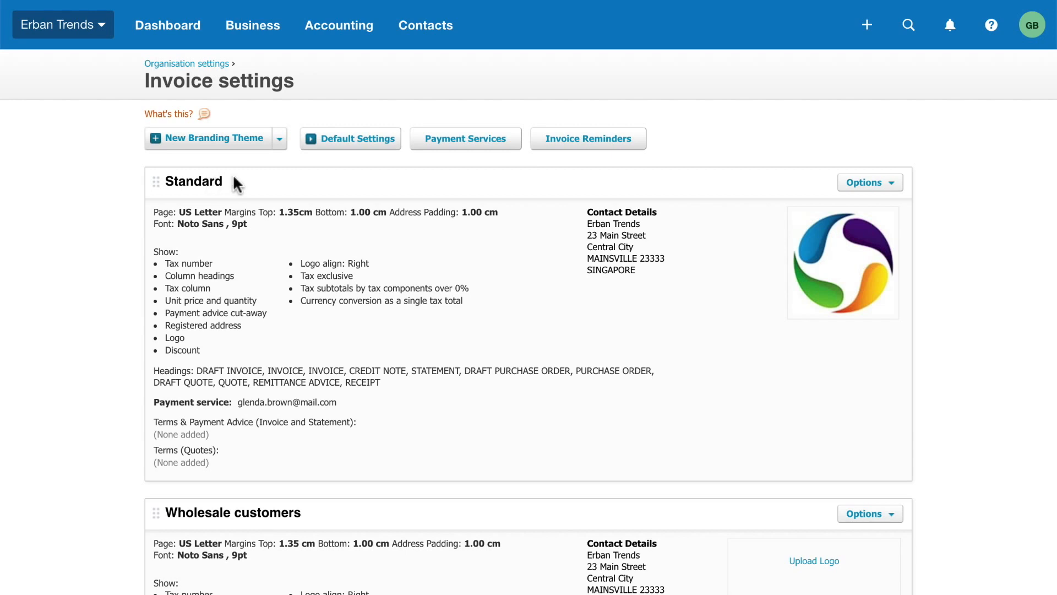
{"action": "left_click", "coordinate": [868, 182]}
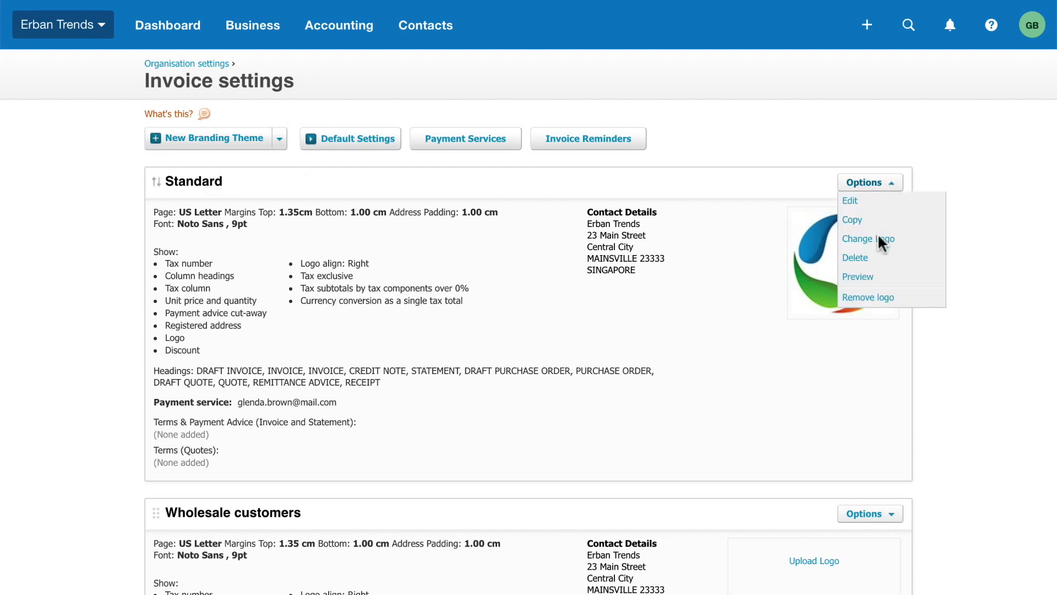
- Preview a sample invoice with the Standard theme and scroll through it
{"action": "left_click", "coordinate": [858, 277]}
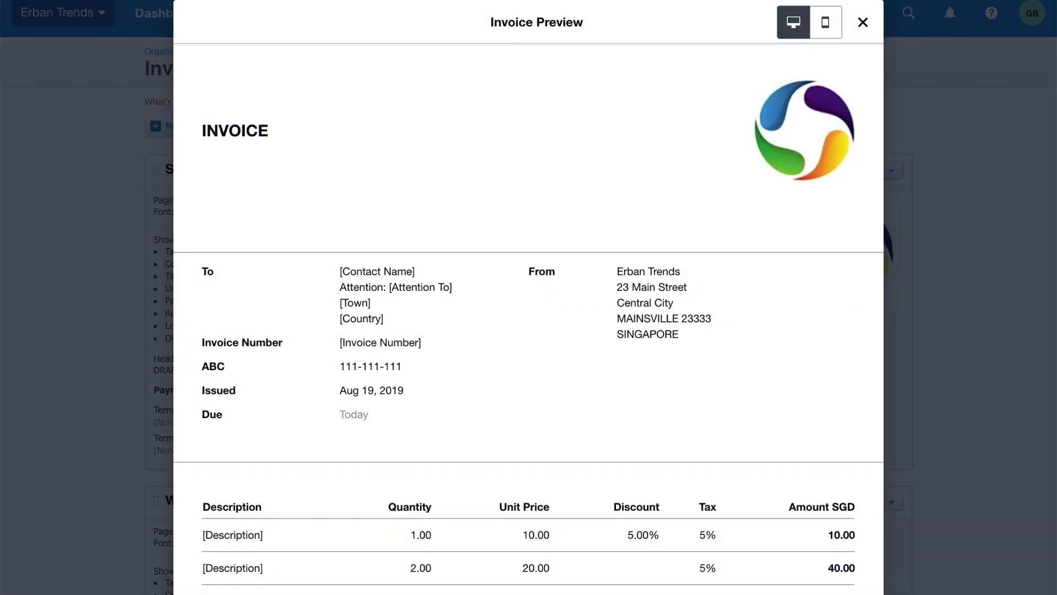
{"action": "scroll", "scroll_direction": "down", "scroll_amount": 3}
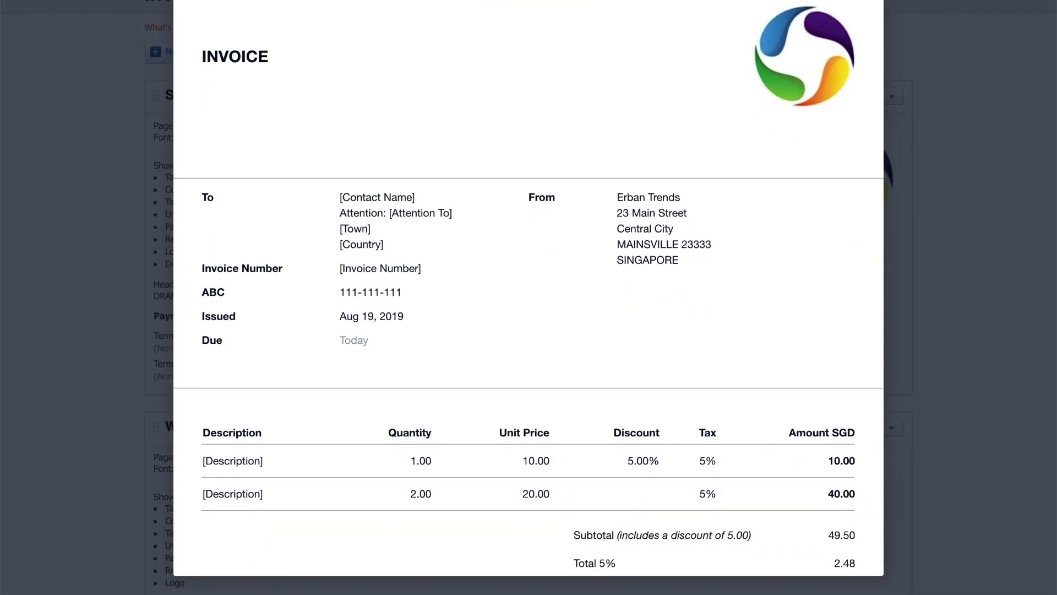